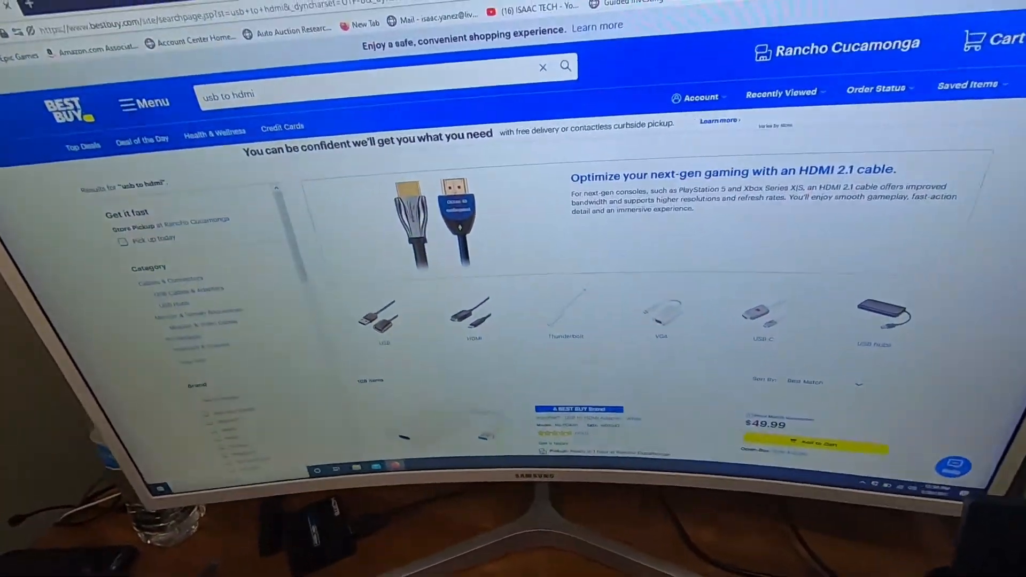
scroll(down, 3)
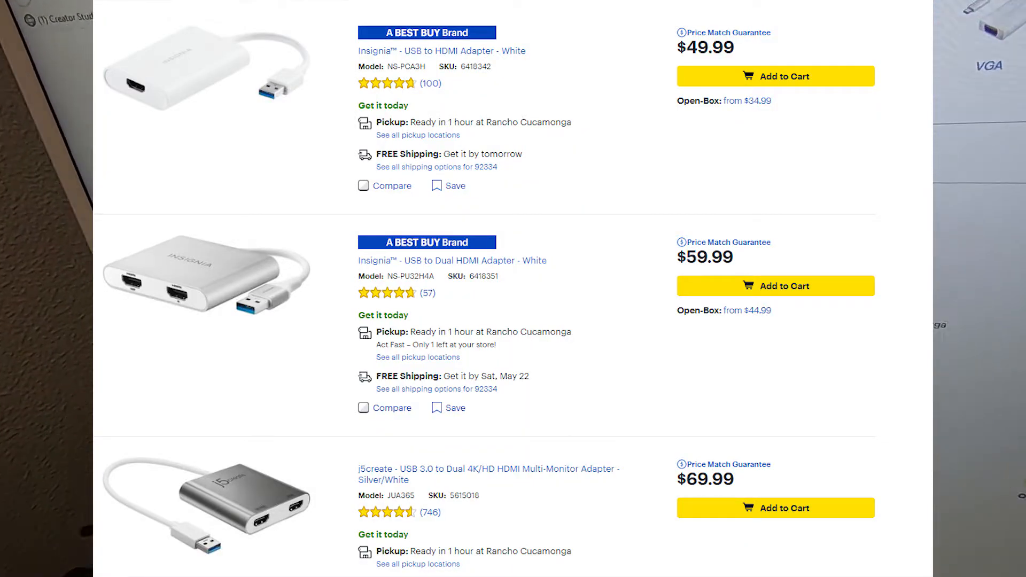